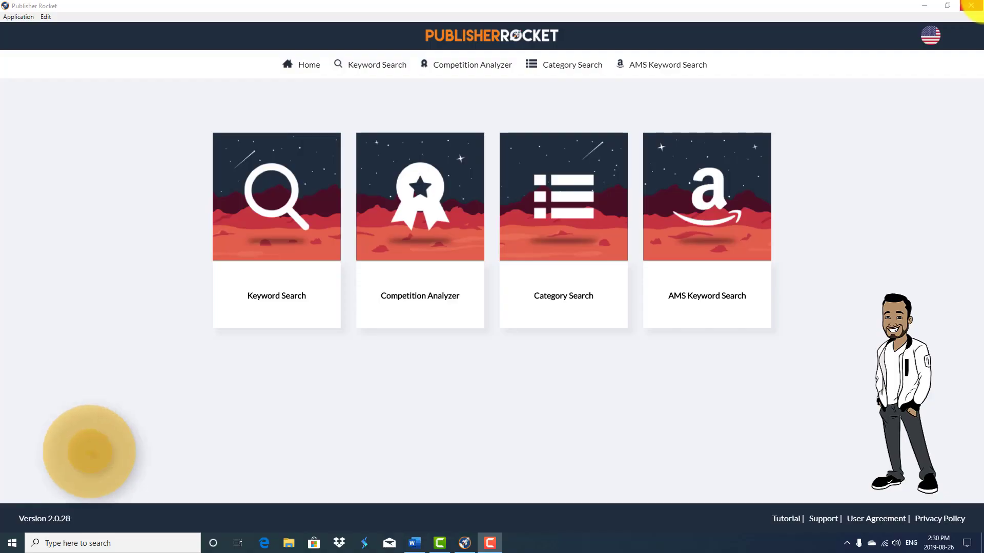
Open Category Search listing all main book and eBook categories
{"action": "left_click", "coordinate": [90, 451]}
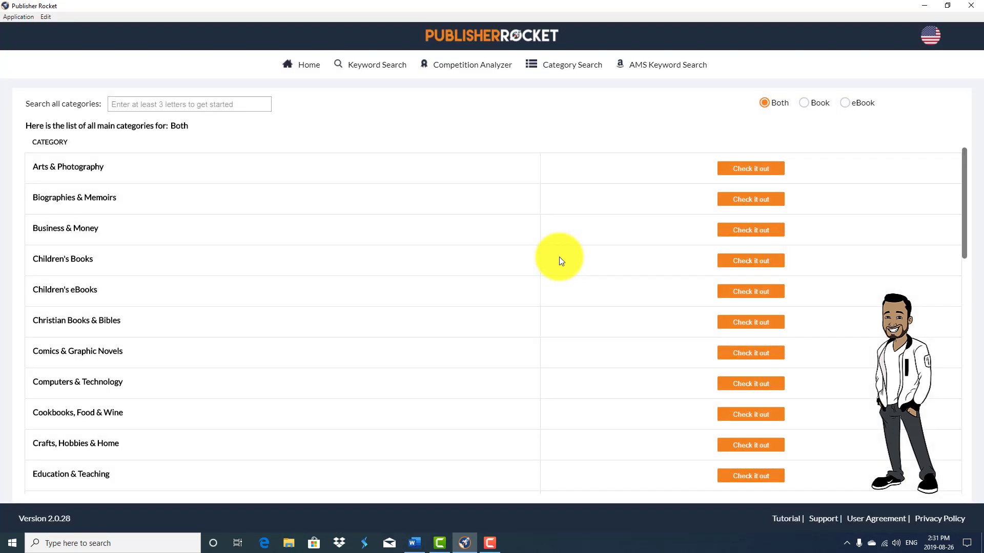
{"action": "mouse_move", "coordinate": [474, 281]}
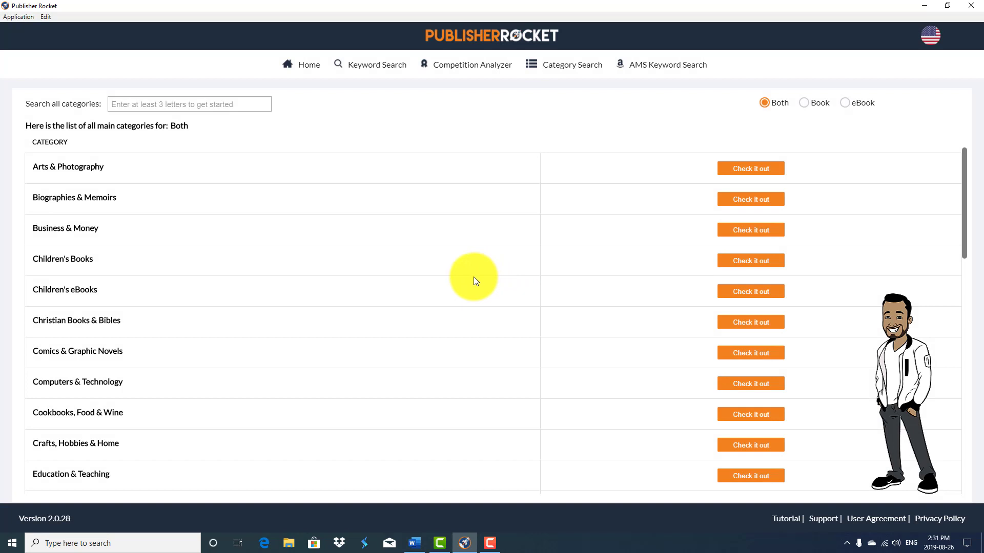
{"action": "mouse_move", "coordinate": [840, 109]}
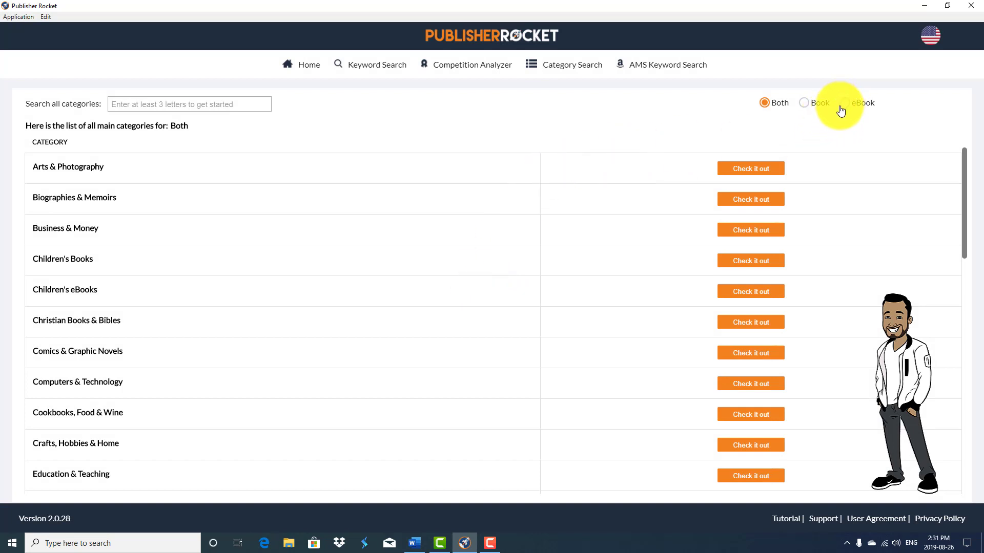
{"action": "mouse_move", "coordinate": [789, 108]}
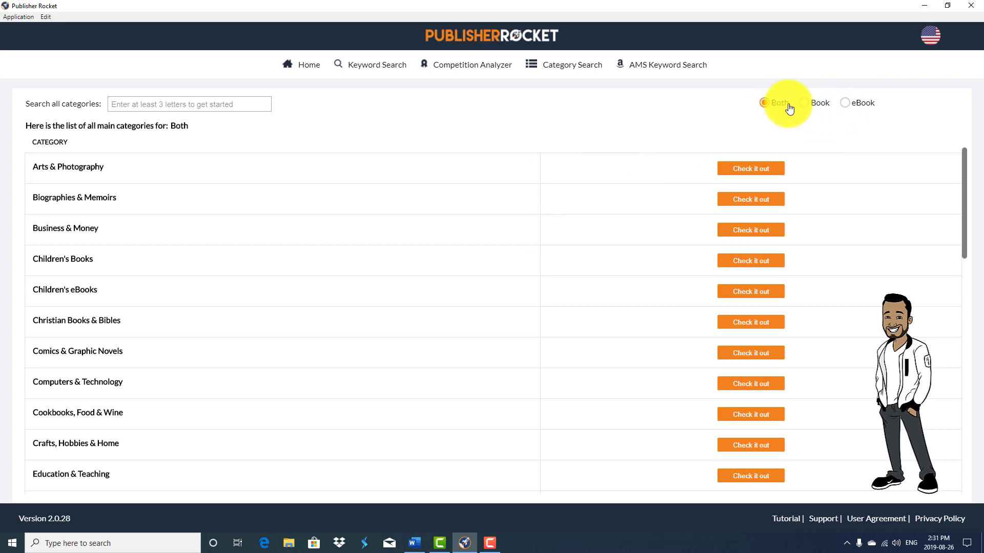
{"action": "mouse_move", "coordinate": [846, 107]}
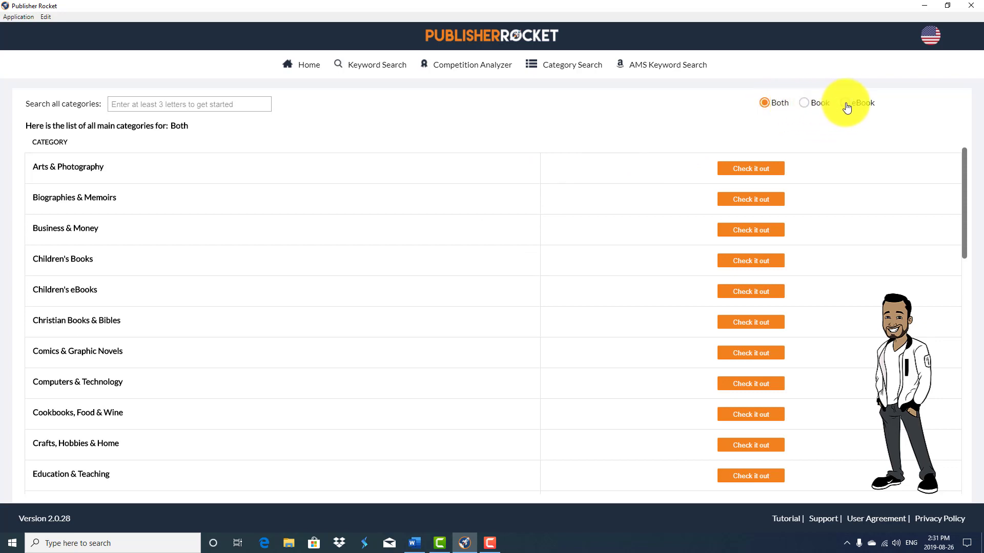
Filter the main category list to eBook categories only
{"action": "left_click", "coordinate": [856, 102]}
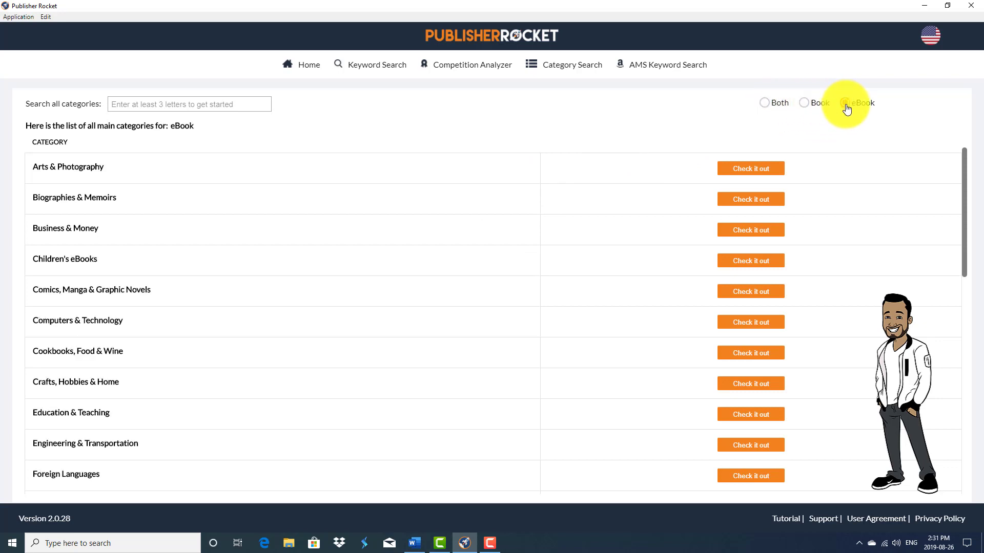
{"action": "left_click", "coordinate": [846, 102]}
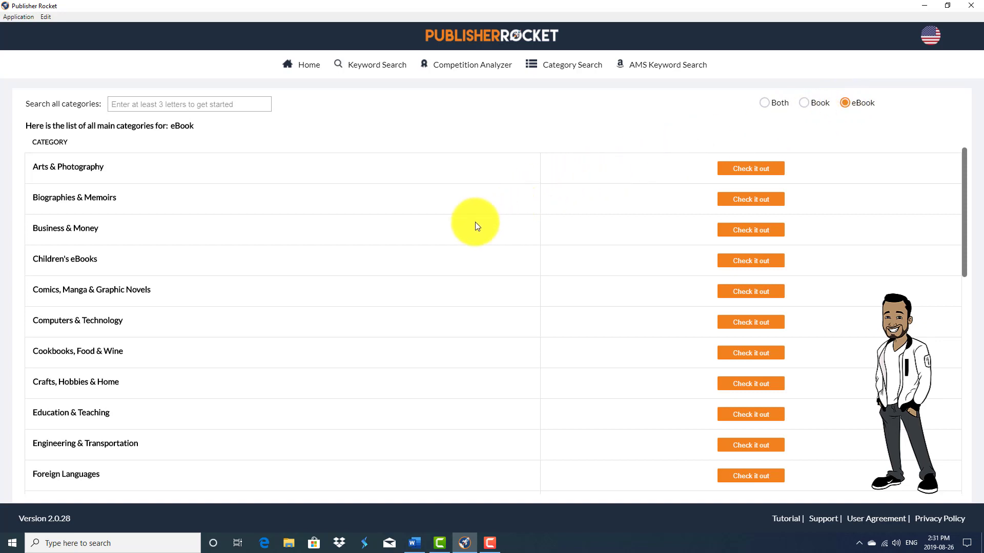
{"action": "mouse_move", "coordinate": [462, 243]}
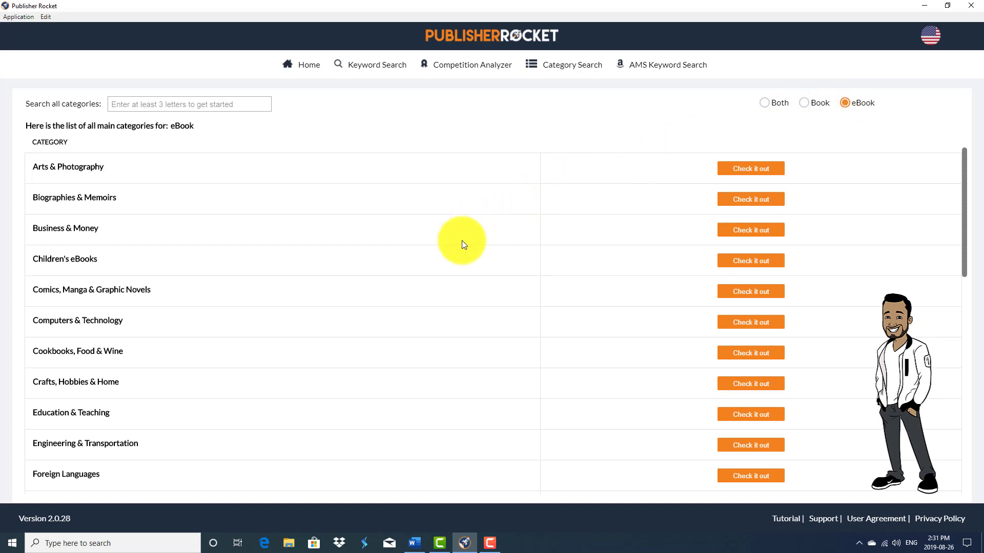
{"action": "mouse_move", "coordinate": [85, 233]}
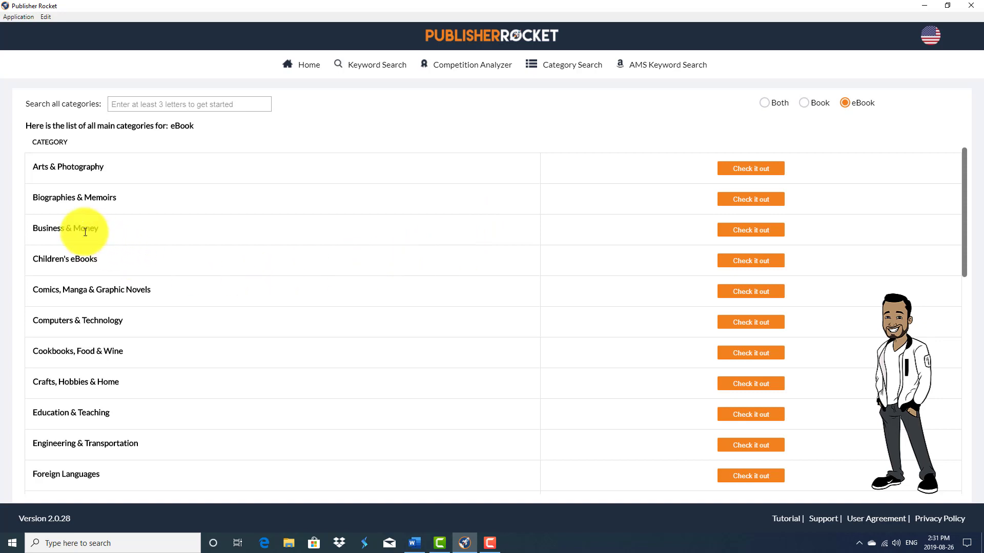
{"action": "mouse_move", "coordinate": [751, 229]}
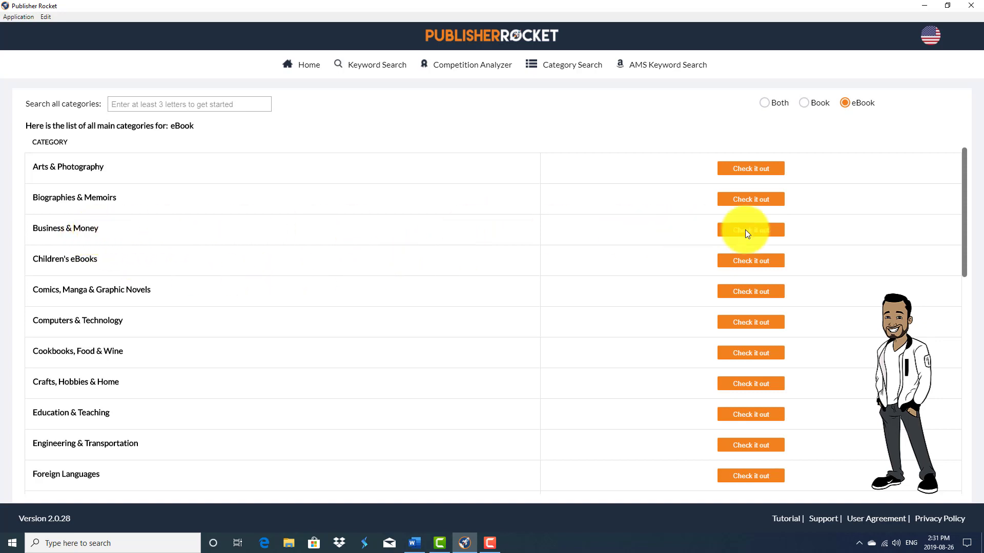
Show the Business & Money eBook subcategories and review their sales and ABSR figures
{"action": "left_click", "coordinate": [750, 228]}
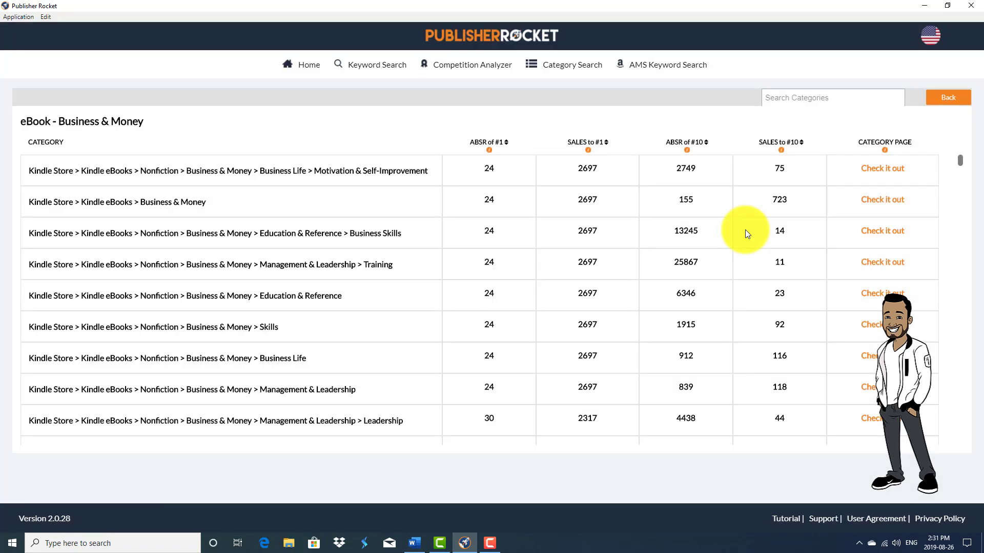
{"action": "mouse_move", "coordinate": [816, 216]}
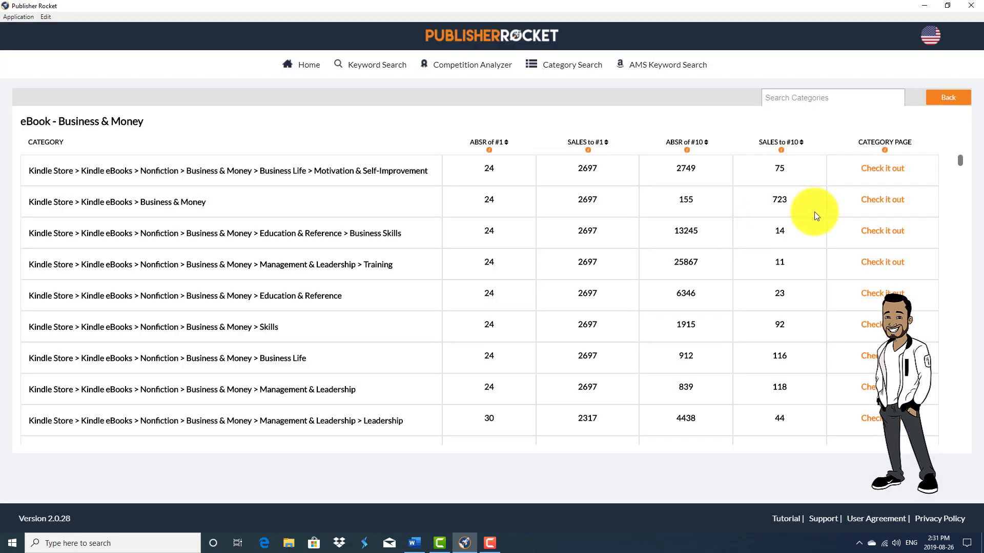
{"action": "mouse_move", "coordinate": [815, 232]}
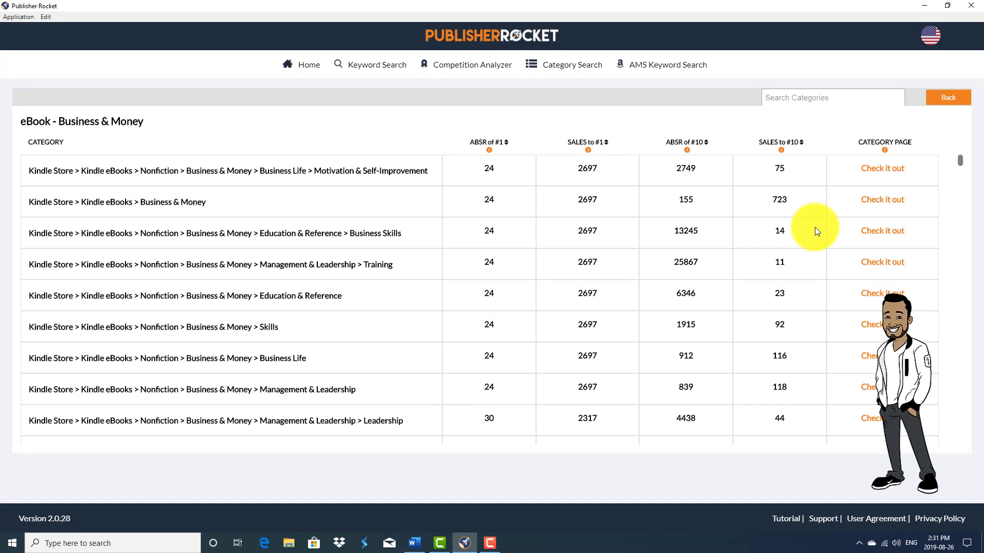
{"action": "mouse_move", "coordinate": [801, 251]}
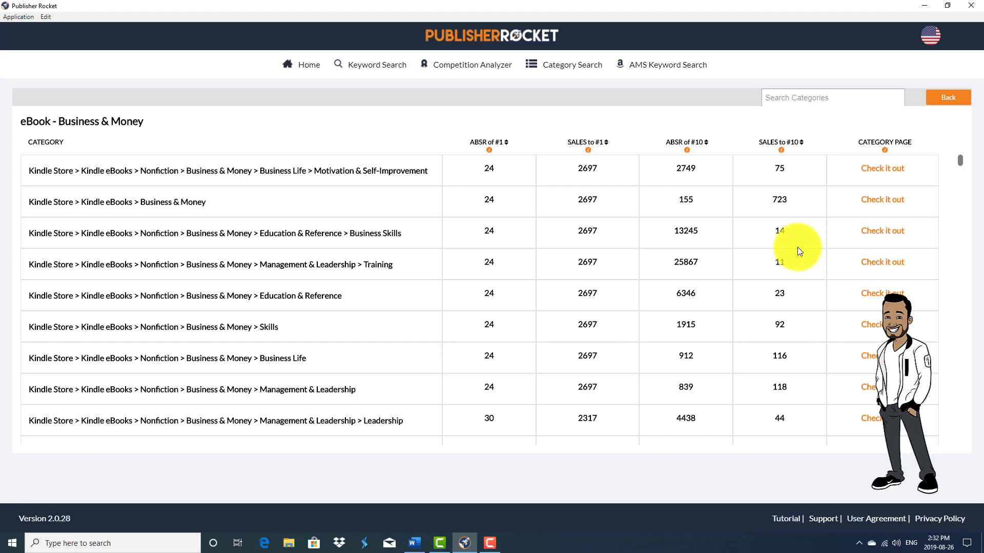
{"action": "mouse_move", "coordinate": [960, 166]}
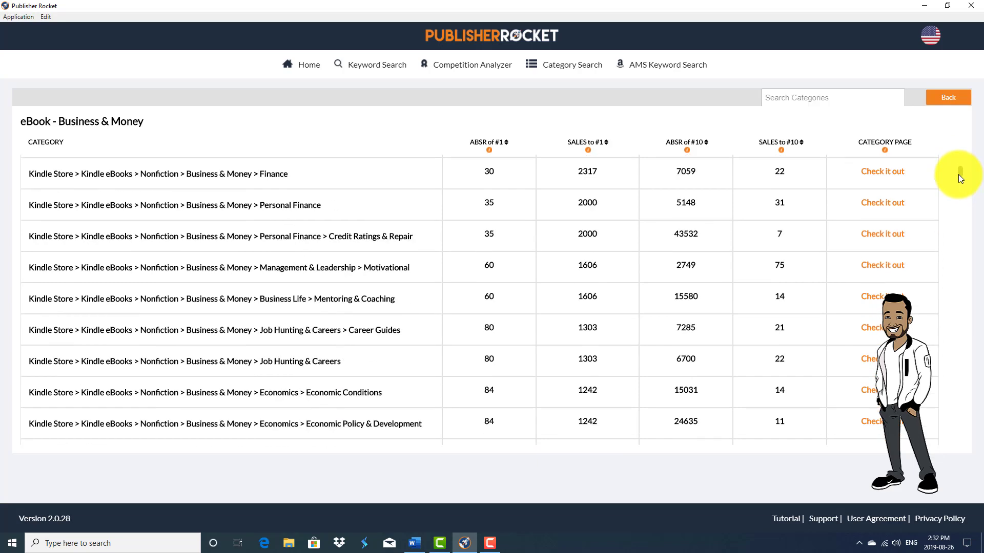
{"action": "scroll", "scroll_direction": "down", "scroll_amount": 3}
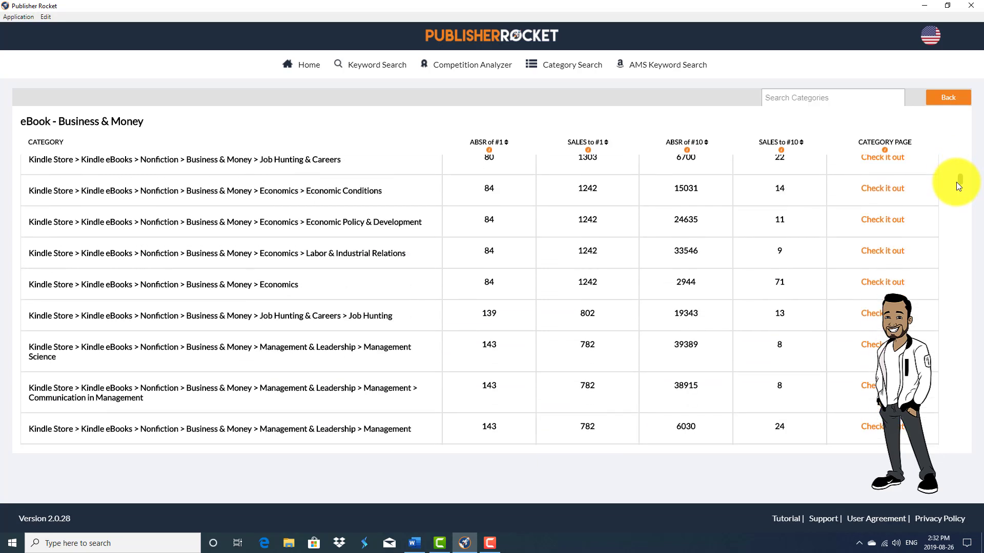
{"action": "scroll", "scroll_direction": "down", "scroll_amount": 3}
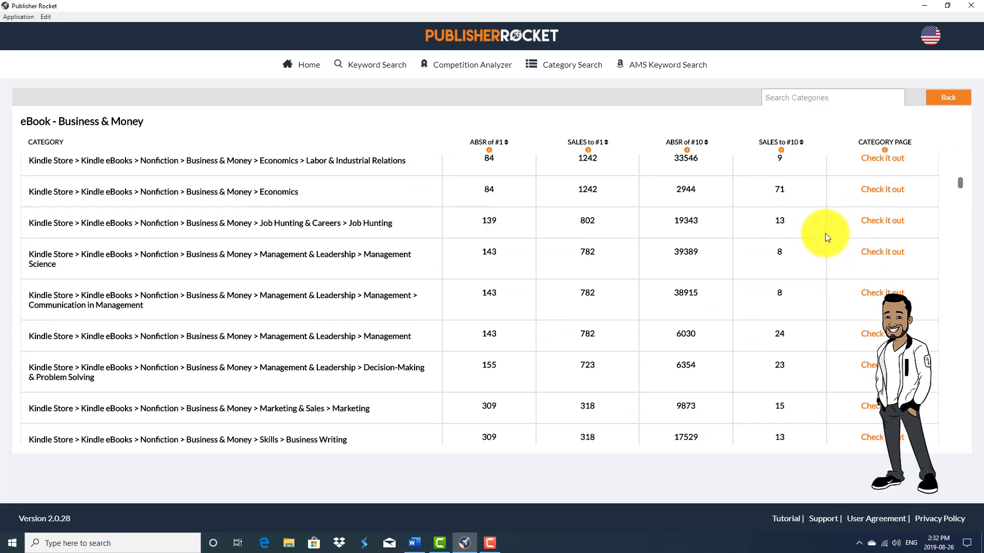
{"action": "scroll", "scroll_direction": "up", "scroll_amount": 3}
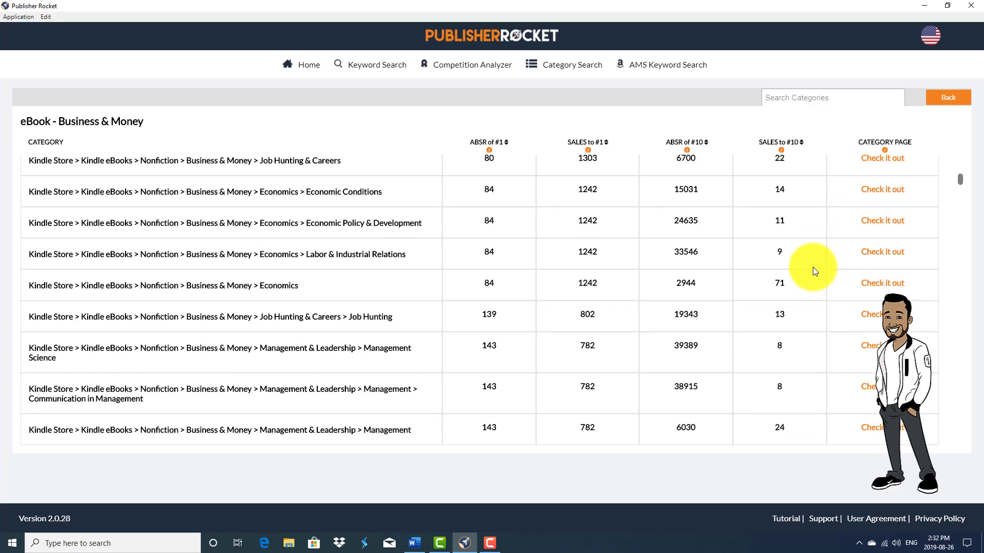
{"action": "scroll", "scroll_direction": "up", "scroll_amount": 3}
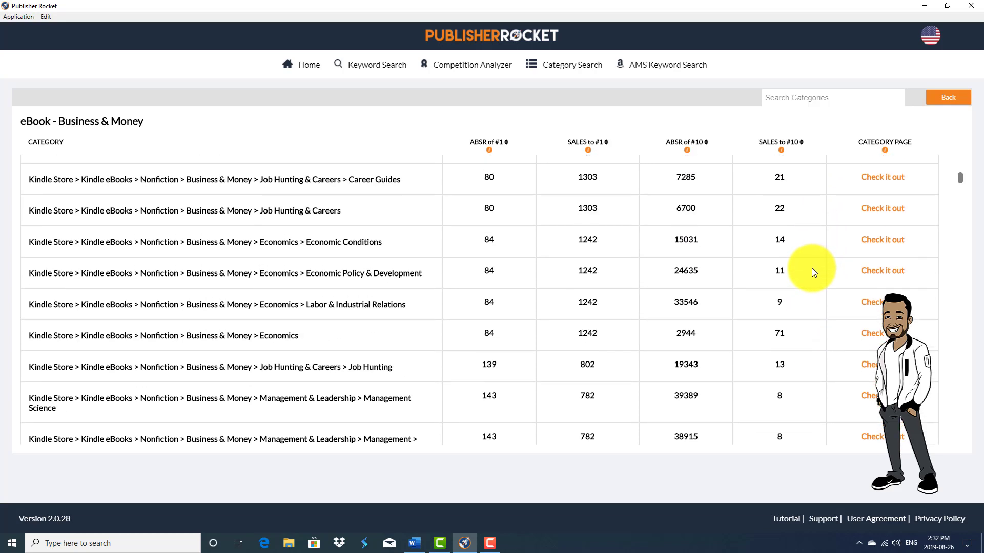
{"action": "scroll", "scroll_direction": "up", "scroll_amount": 3}
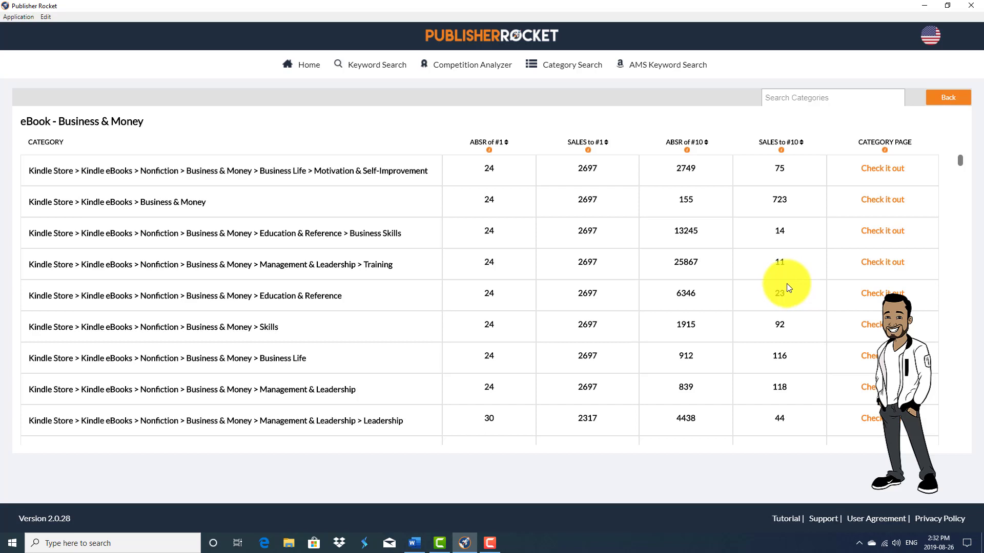
{"action": "mouse_move", "coordinate": [883, 168]}
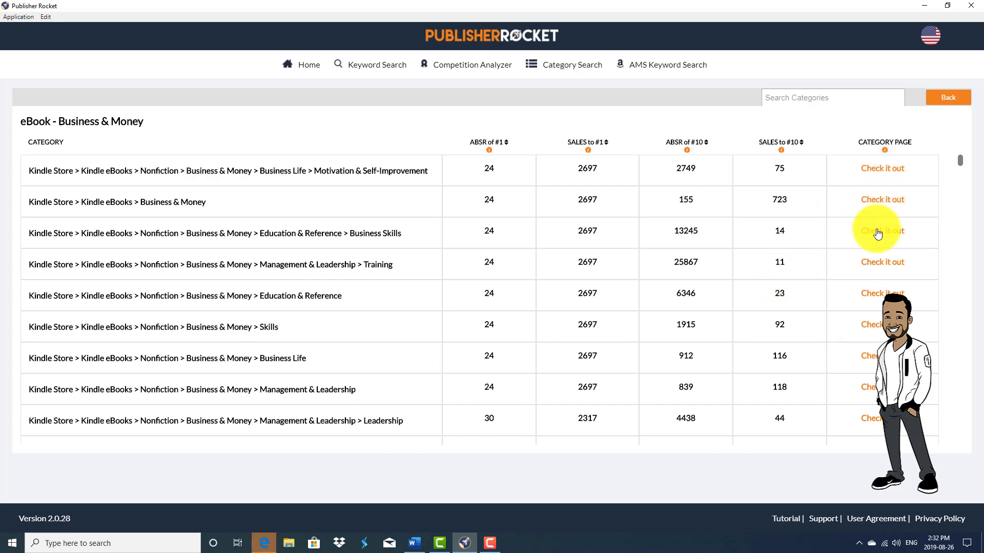
View the Amazon Best Sellers page for Business Motivation & Self-Improvement
{"action": "left_click", "coordinate": [881, 230]}
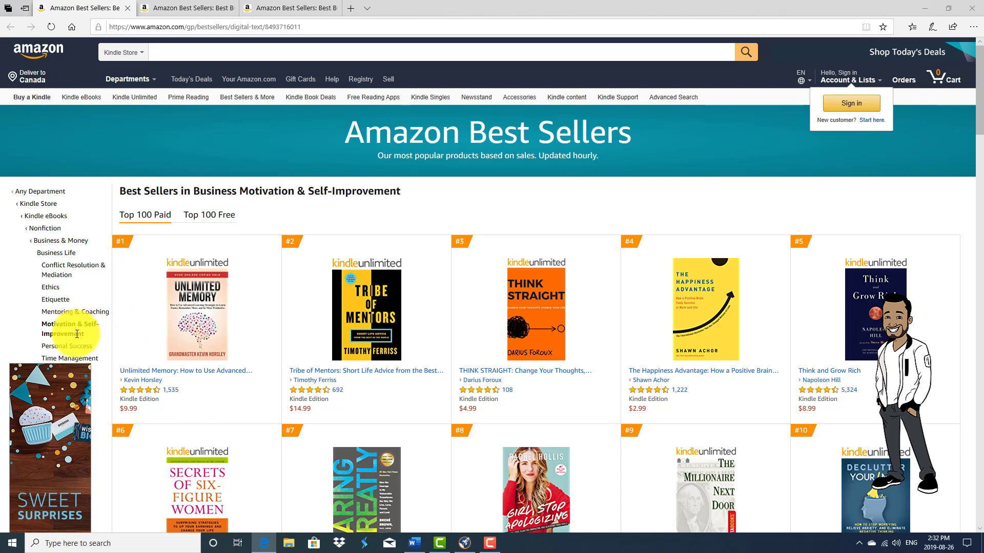
{"action": "scroll", "scroll_direction": "down", "scroll_amount": 3}
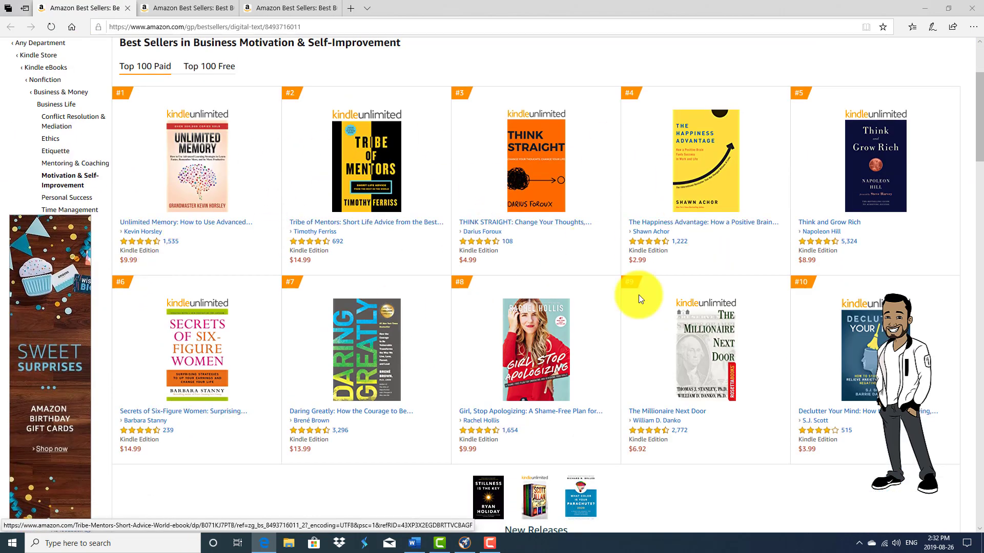
{"action": "scroll", "scroll_direction": "up", "scroll_amount": 3}
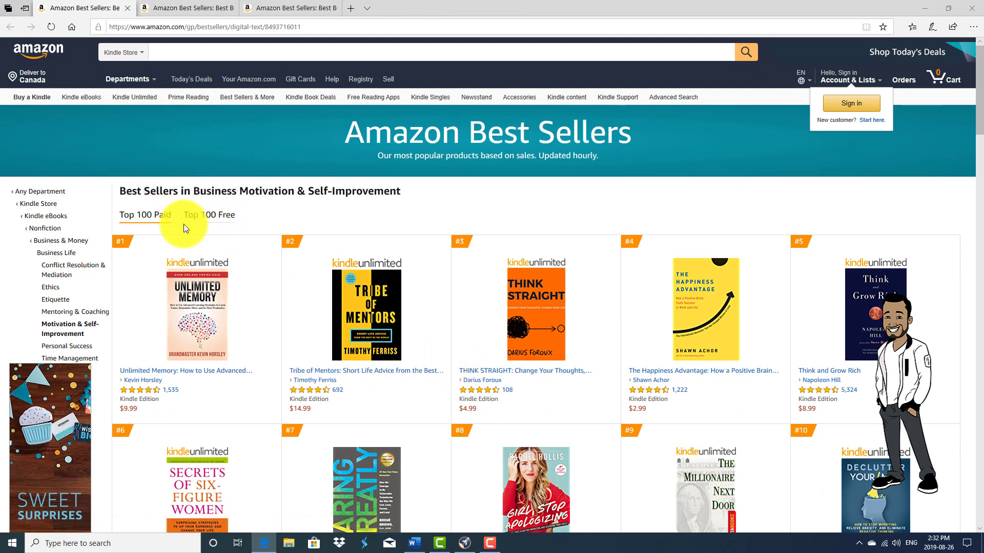
Switch between Top 100 Free and Top 100 Paid, ending on the paid list
{"action": "left_click", "coordinate": [209, 214]}
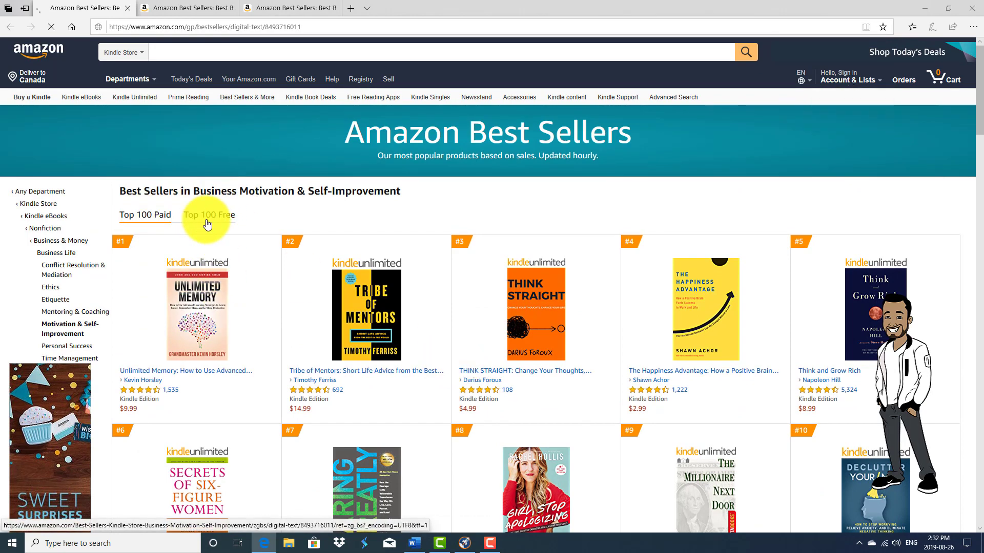
{"action": "left_click", "coordinate": [208, 214]}
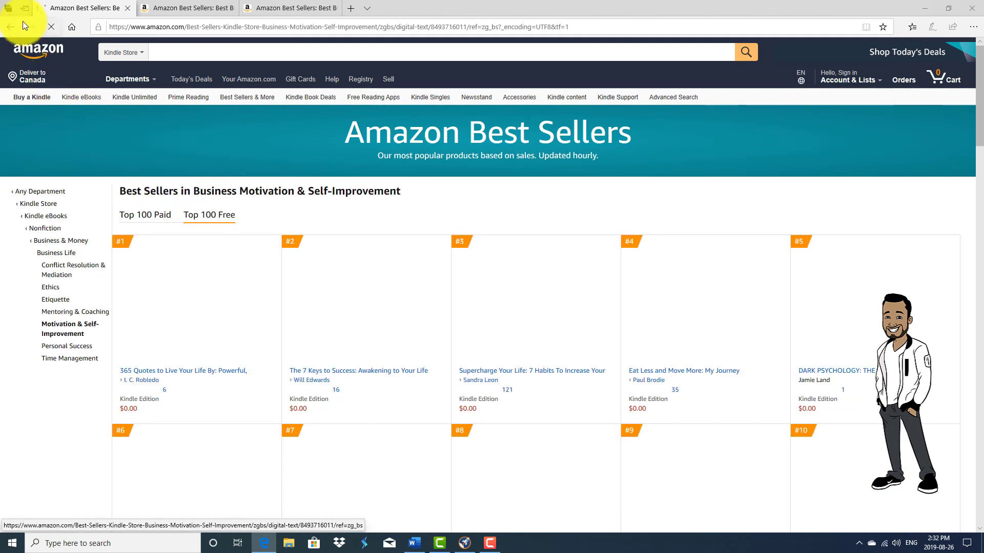
{"action": "left_click", "coordinate": [145, 214]}
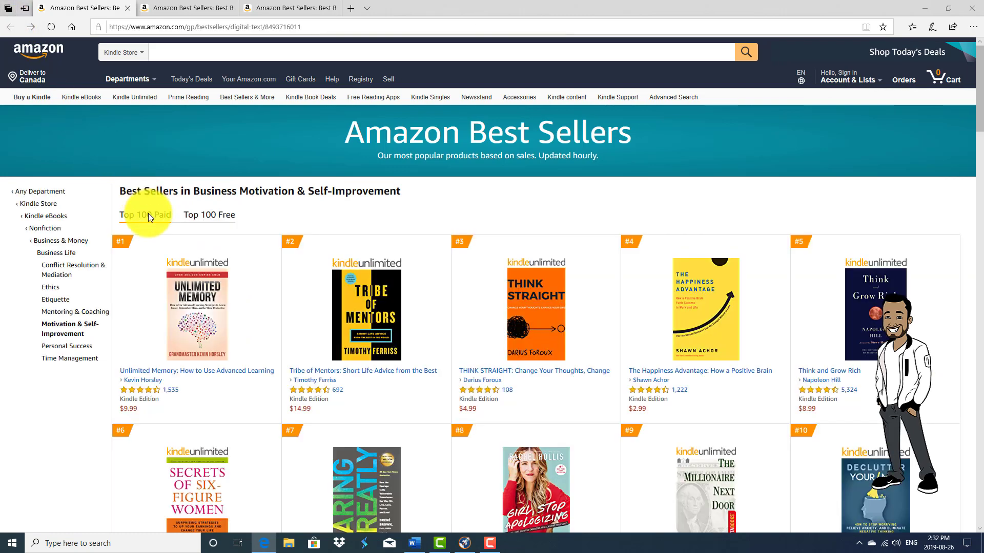
{"action": "left_click", "coordinate": [849, 80]}
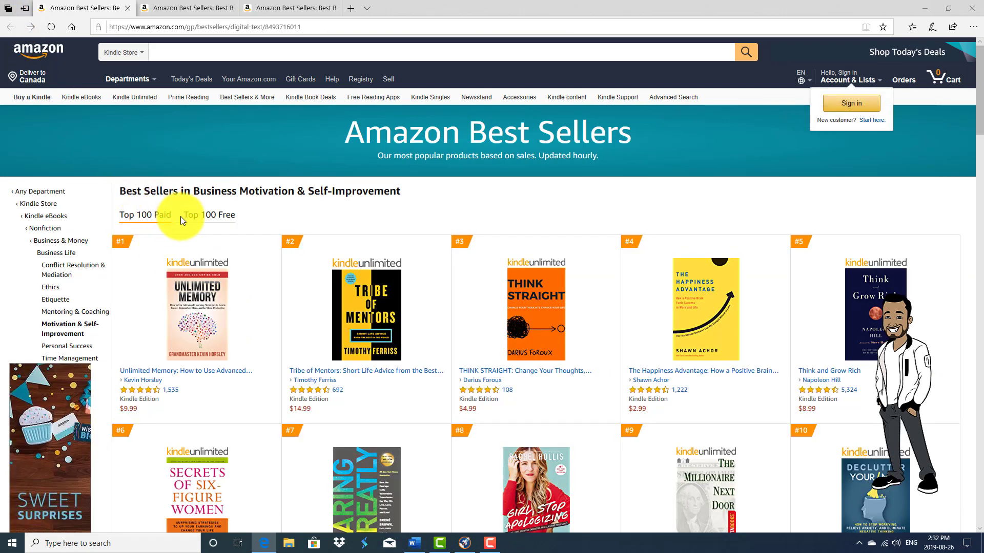
{"action": "left_click", "coordinate": [57, 227]}
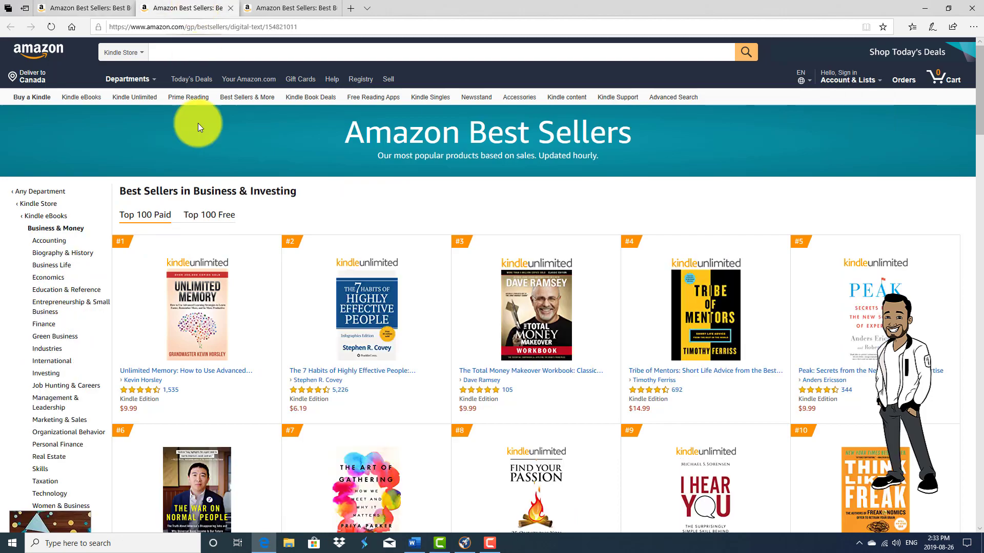
{"action": "mouse_move", "coordinate": [145, 204]}
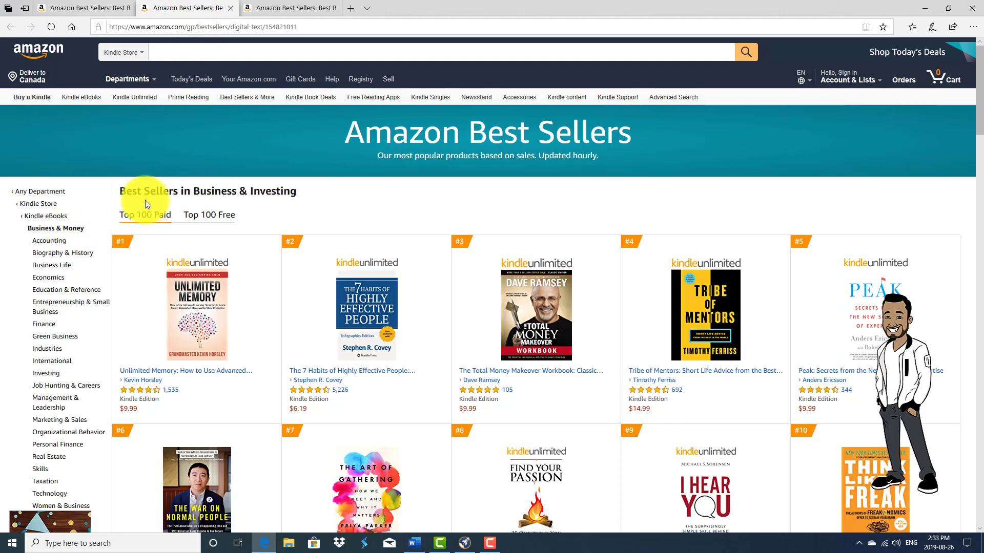
{"action": "scroll", "scroll_direction": "down", "scroll_amount": 3}
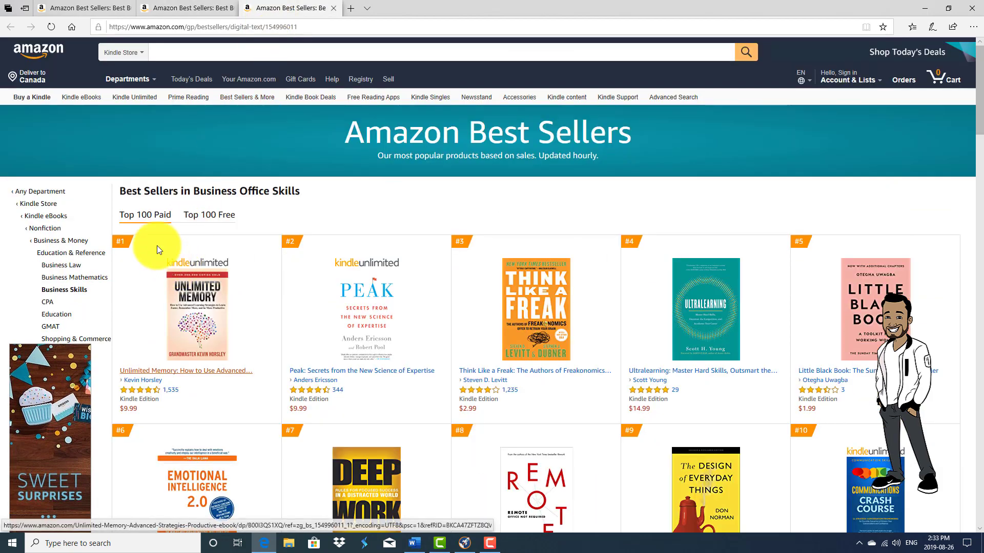
{"action": "scroll", "scroll_direction": "down", "scroll_amount": 3}
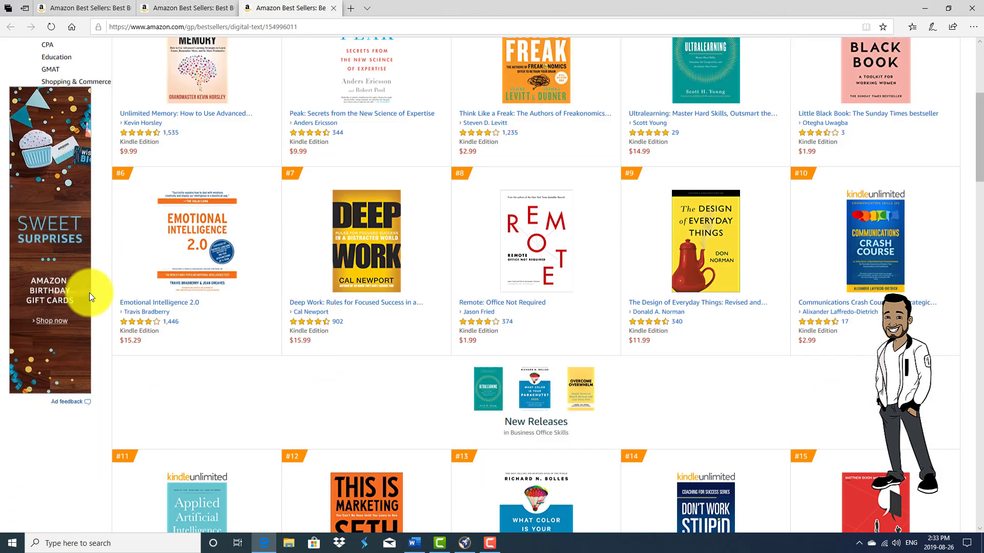
{"action": "scroll", "scroll_direction": "up", "scroll_amount": 3}
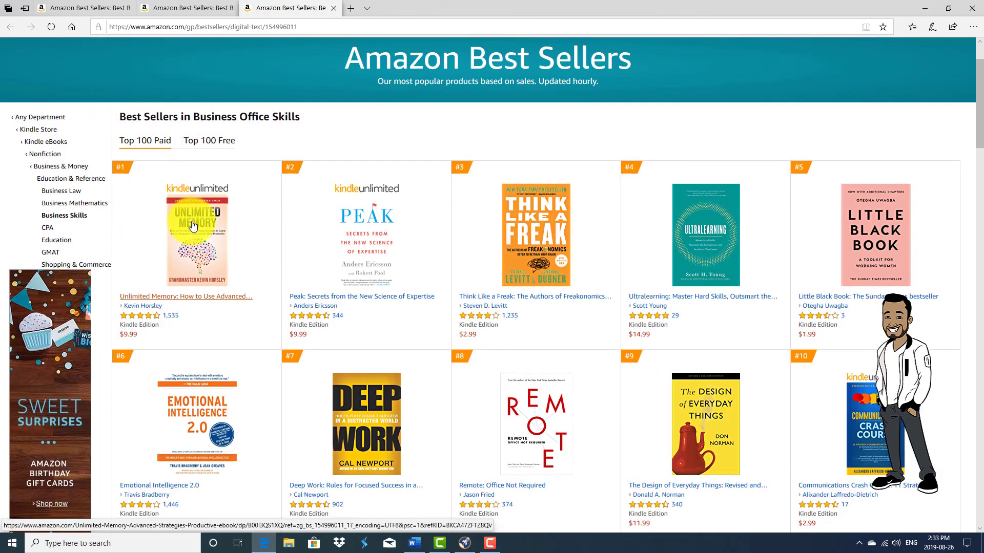
{"action": "scroll", "scroll_direction": "down", "scroll_amount": 3}
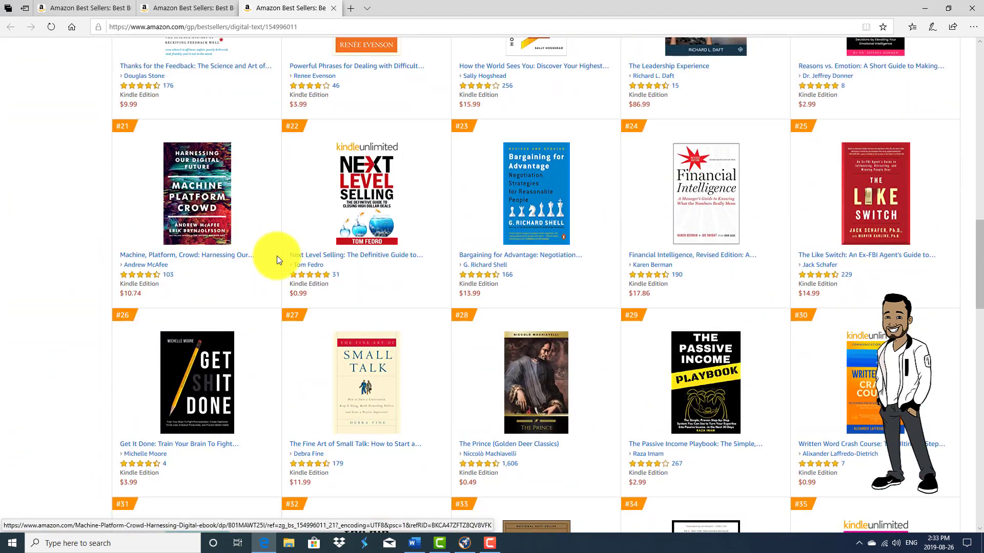
{"action": "scroll", "scroll_direction": "up", "scroll_amount": 3}
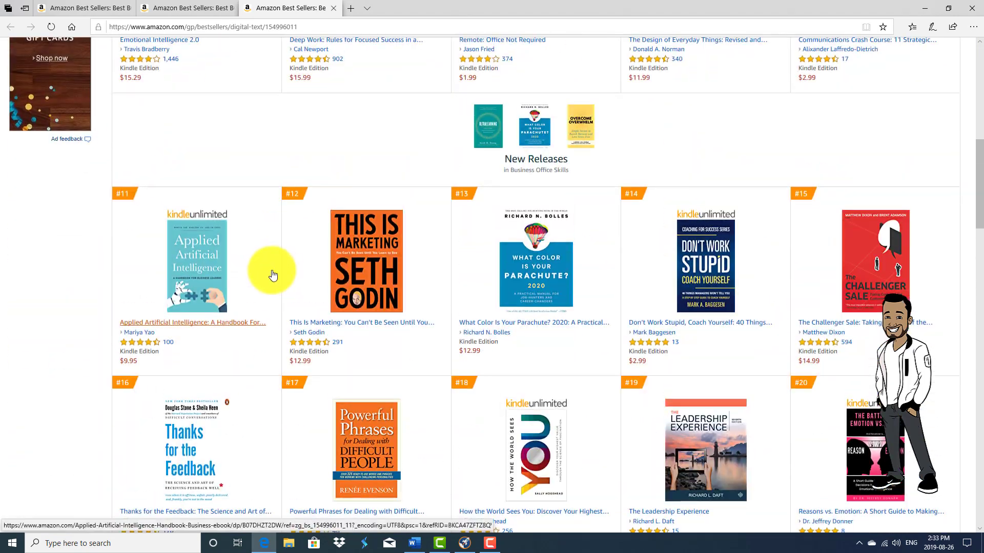
{"action": "scroll", "scroll_direction": "up", "scroll_amount": 3}
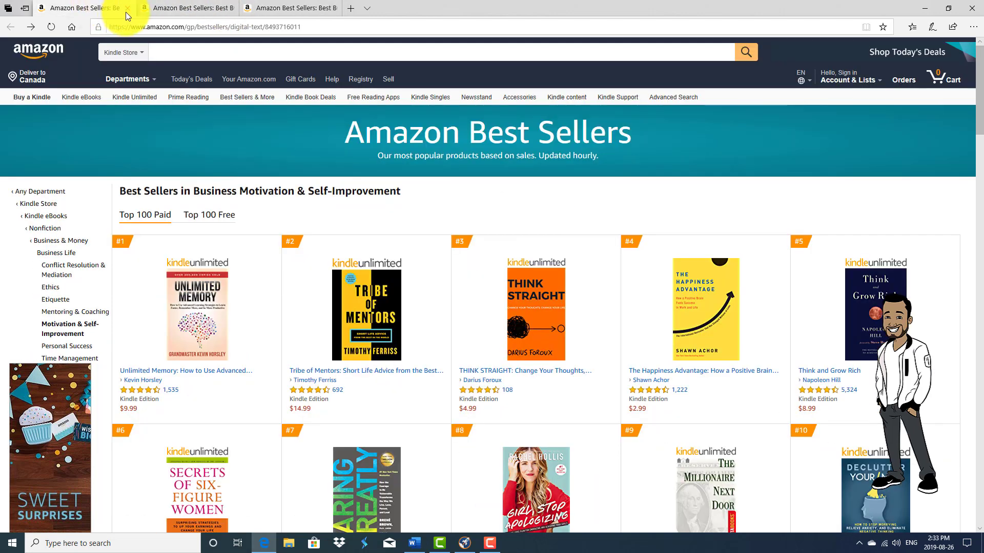
{"action": "mouse_move", "coordinate": [463, 543]}
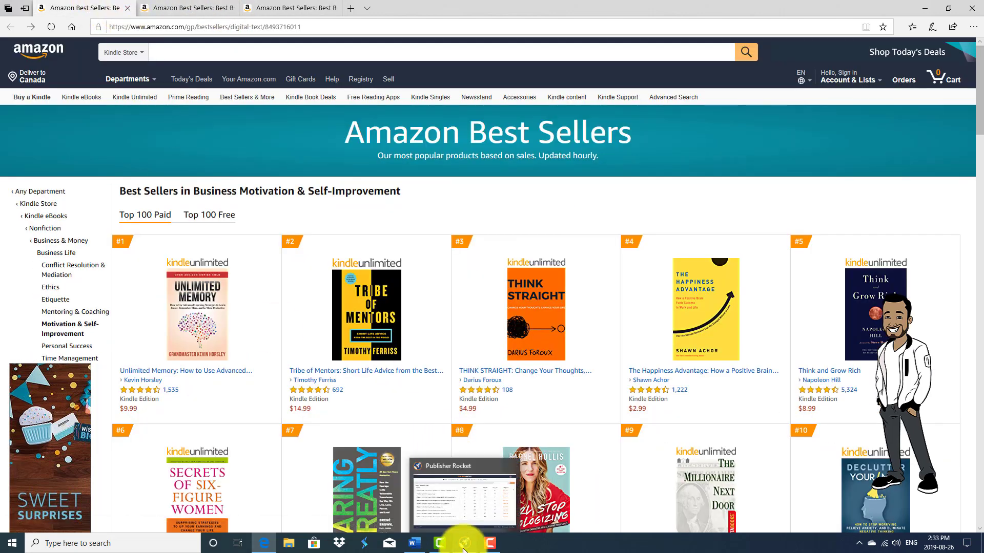
Switch back from the browser to Publisher Rocket's Business & Money results table
{"action": "left_click", "coordinate": [463, 543]}
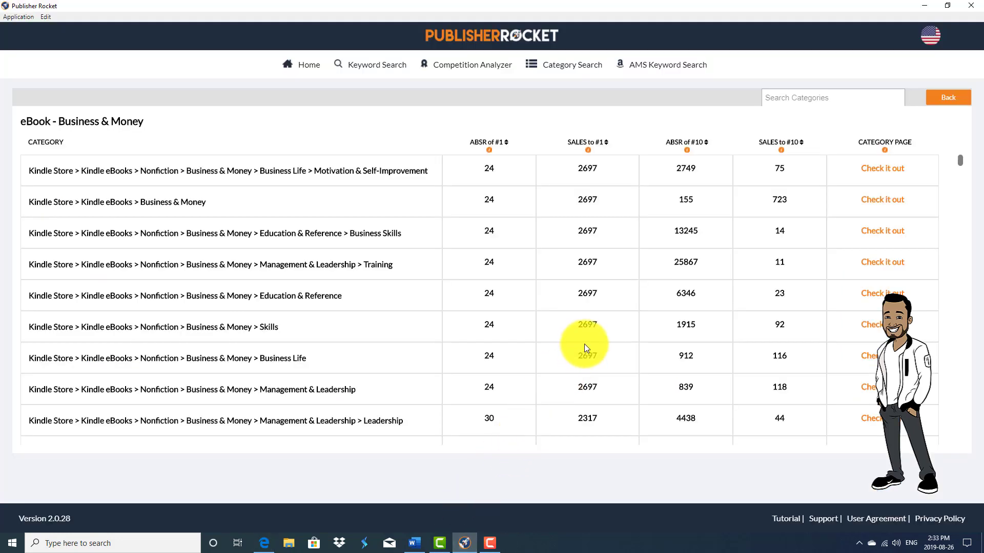
{"action": "mouse_move", "coordinate": [787, 160]}
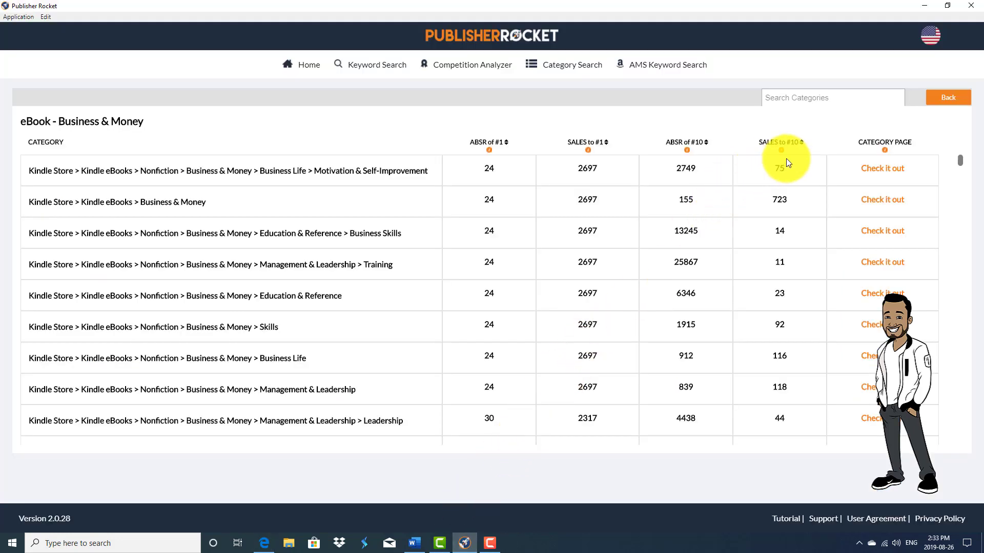
{"action": "mouse_move", "coordinate": [806, 209]}
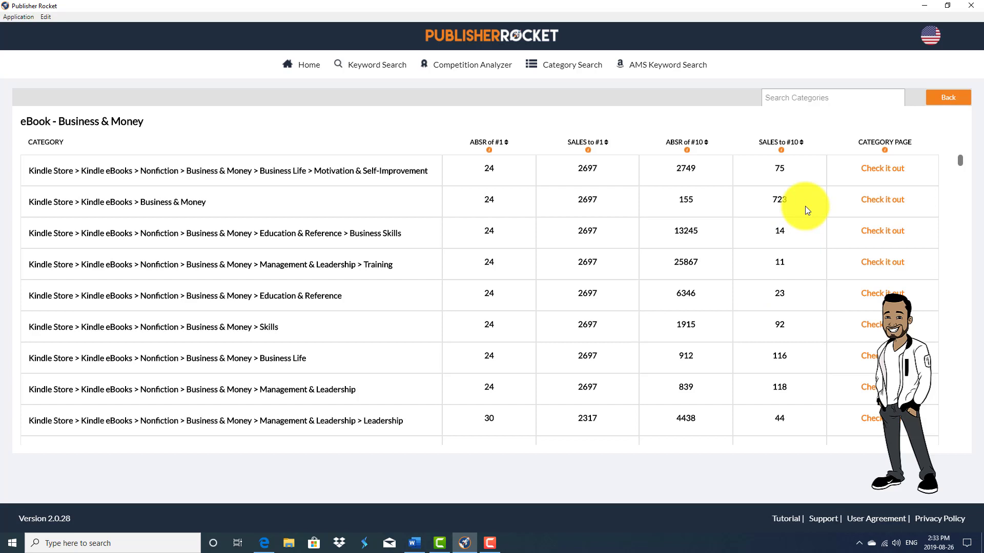
{"action": "mouse_move", "coordinate": [792, 141]}
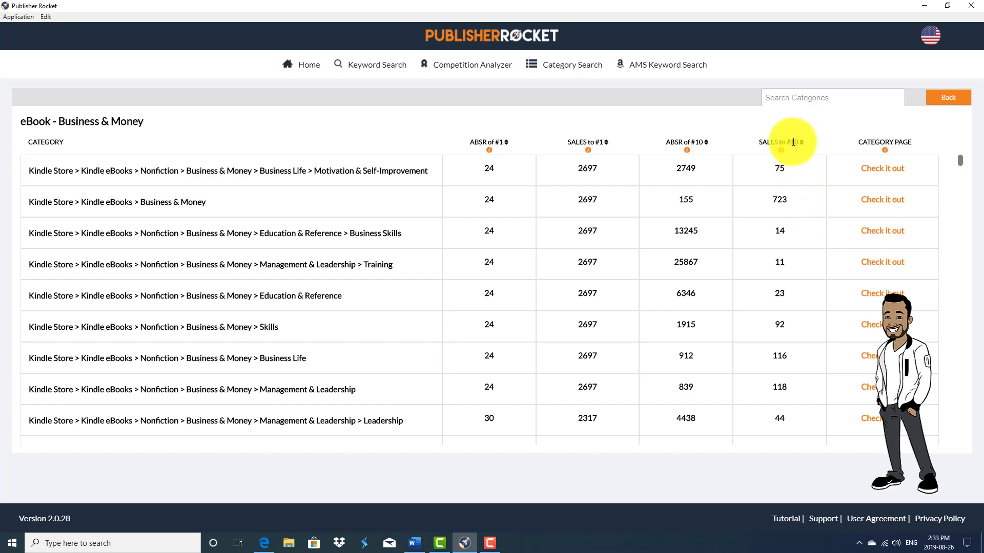
{"action": "mouse_move", "coordinate": [787, 222]}
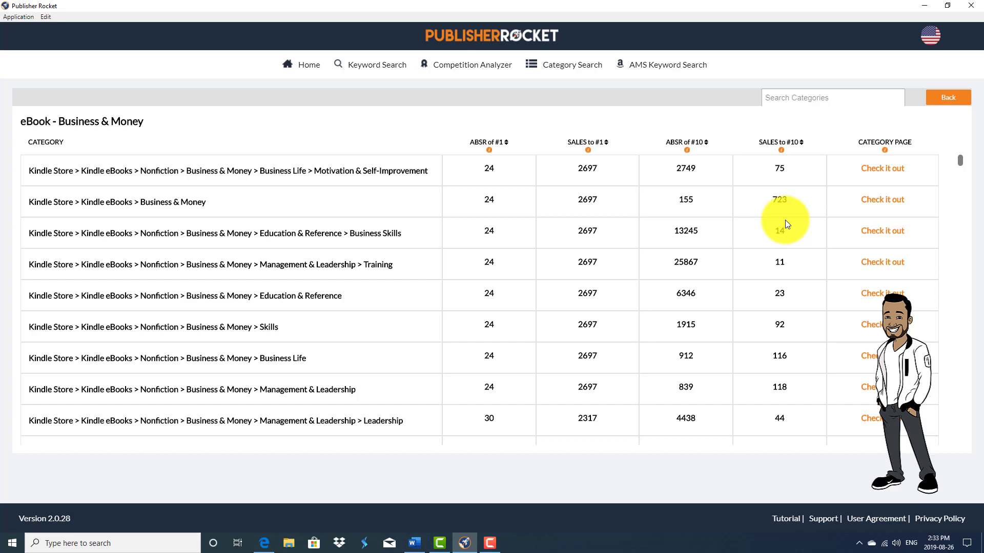
{"action": "mouse_move", "coordinate": [659, 217]}
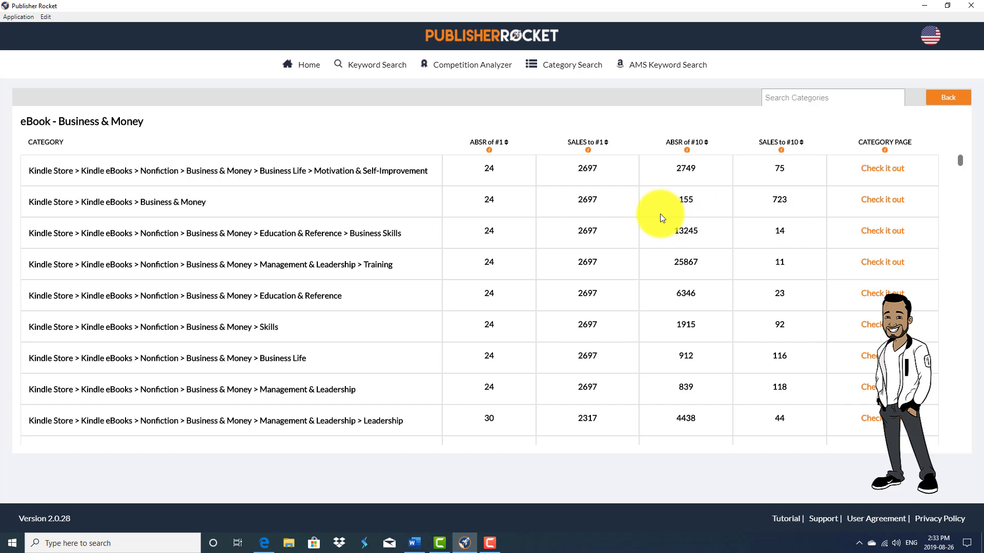
{"action": "mouse_move", "coordinate": [780, 202]}
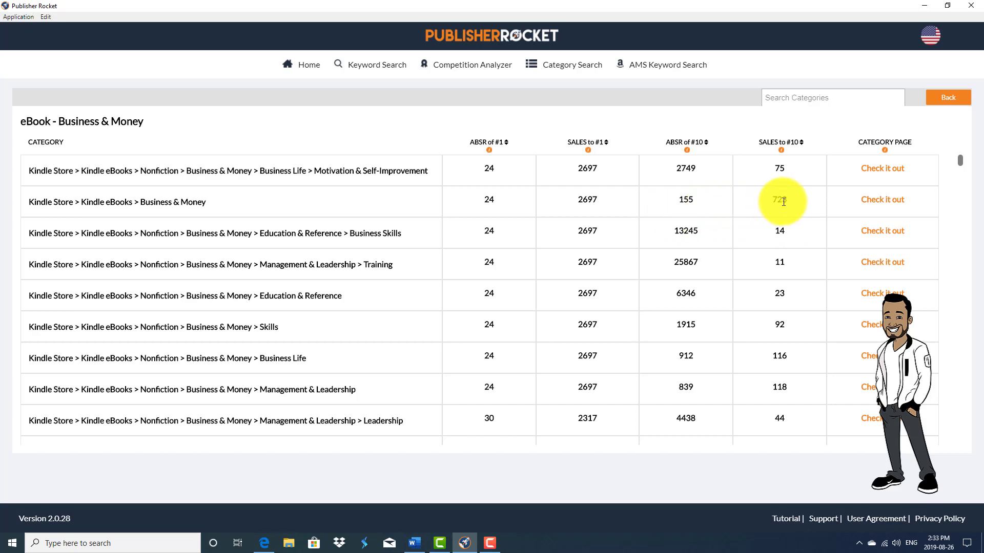
{"action": "mouse_move", "coordinate": [772, 209]}
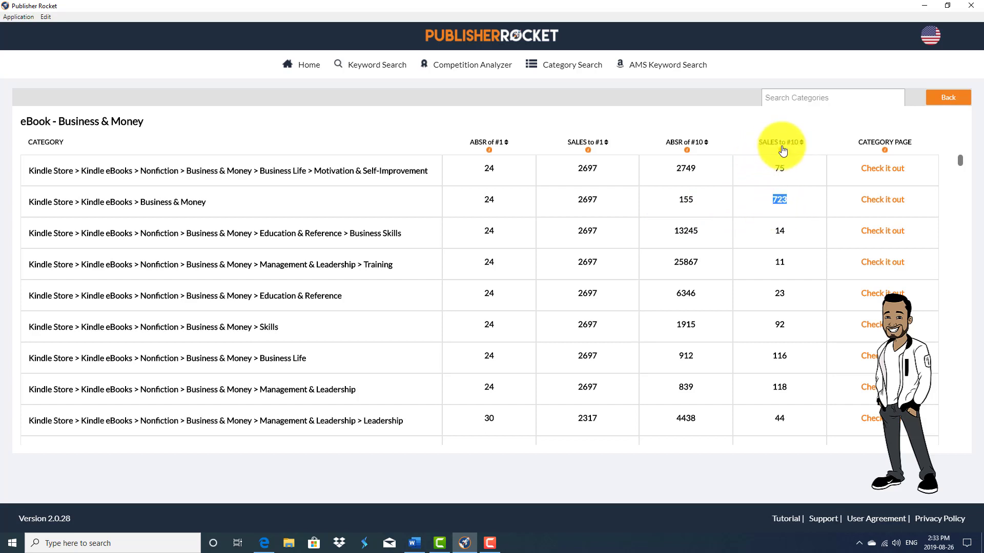
{"action": "mouse_move", "coordinate": [798, 143]}
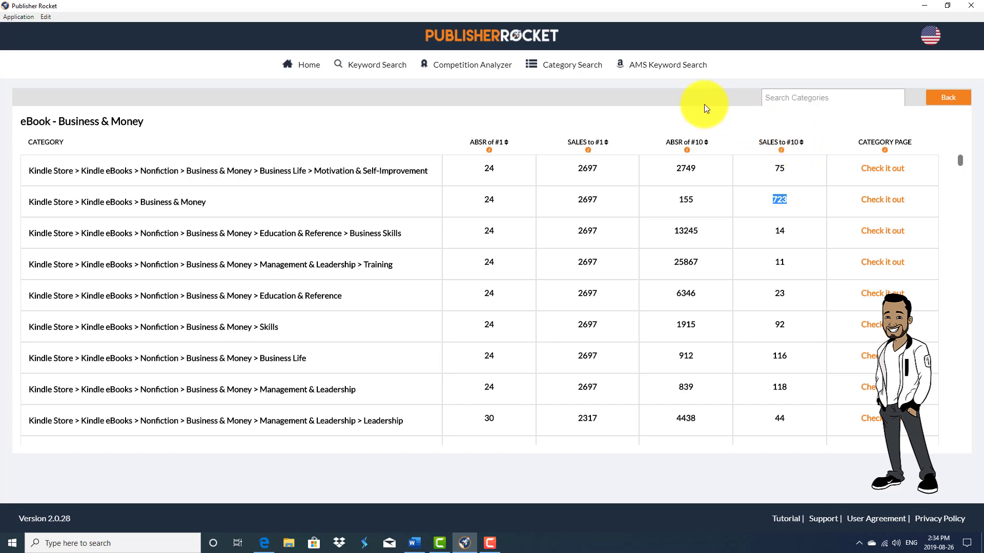
{"action": "mouse_move", "coordinate": [586, 156]}
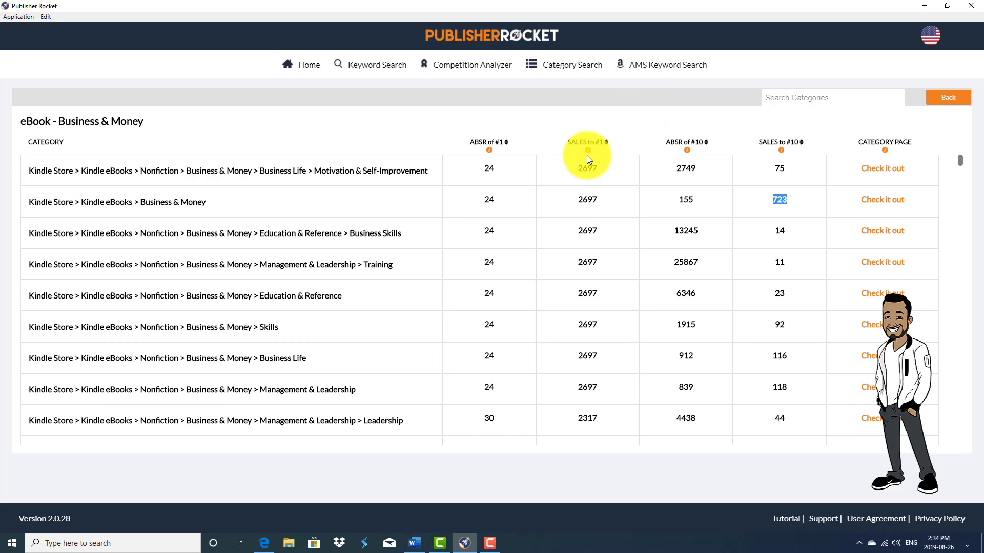
{"action": "mouse_move", "coordinate": [304, 206]}
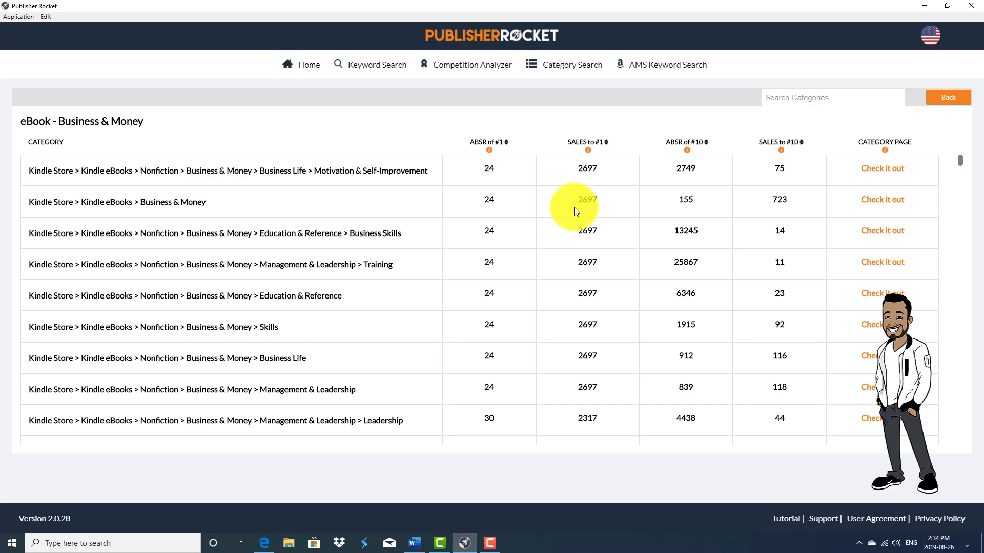
{"action": "mouse_move", "coordinate": [612, 204]}
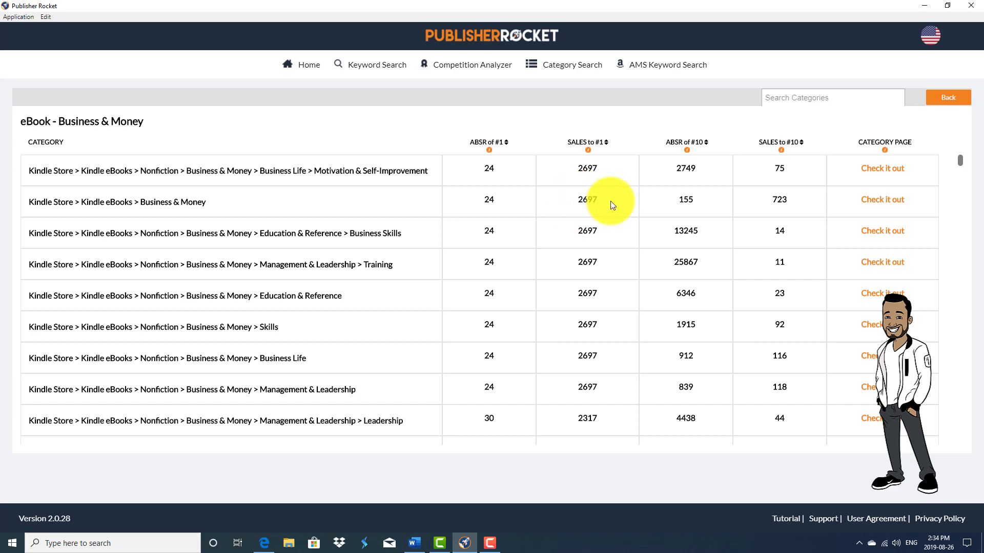
{"action": "mouse_move", "coordinate": [583, 201]}
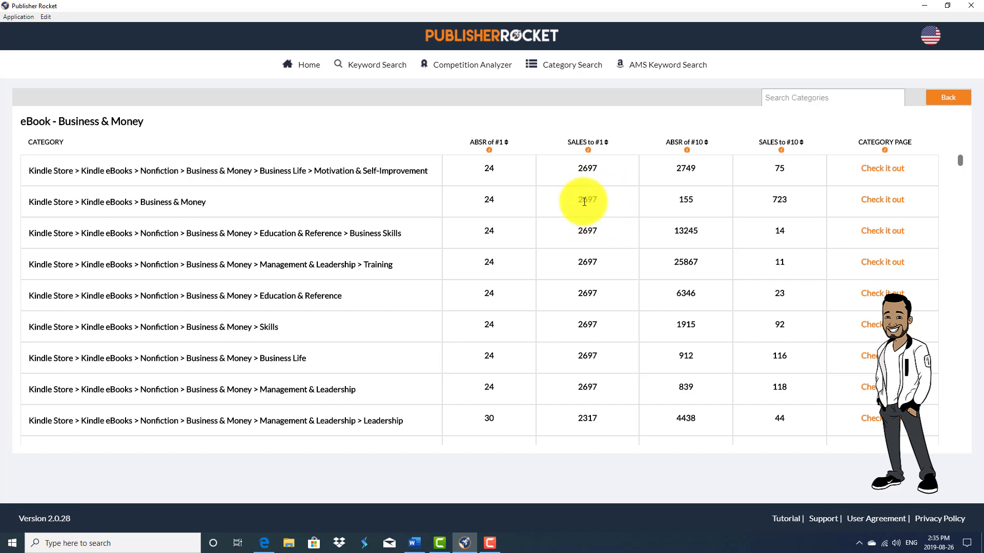
{"action": "mouse_move", "coordinate": [290, 183]}
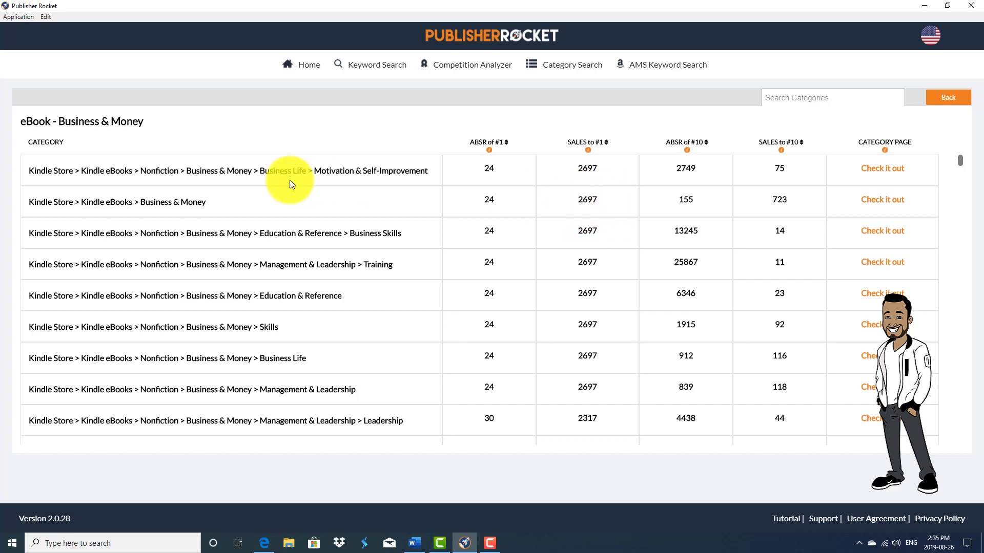
{"action": "mouse_move", "coordinate": [182, 212]}
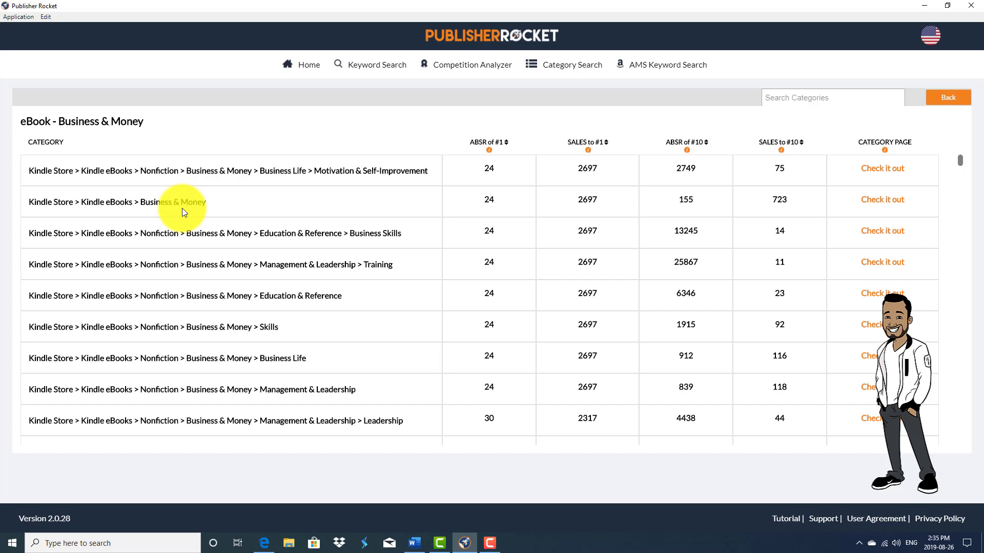
{"action": "mouse_move", "coordinate": [185, 174]}
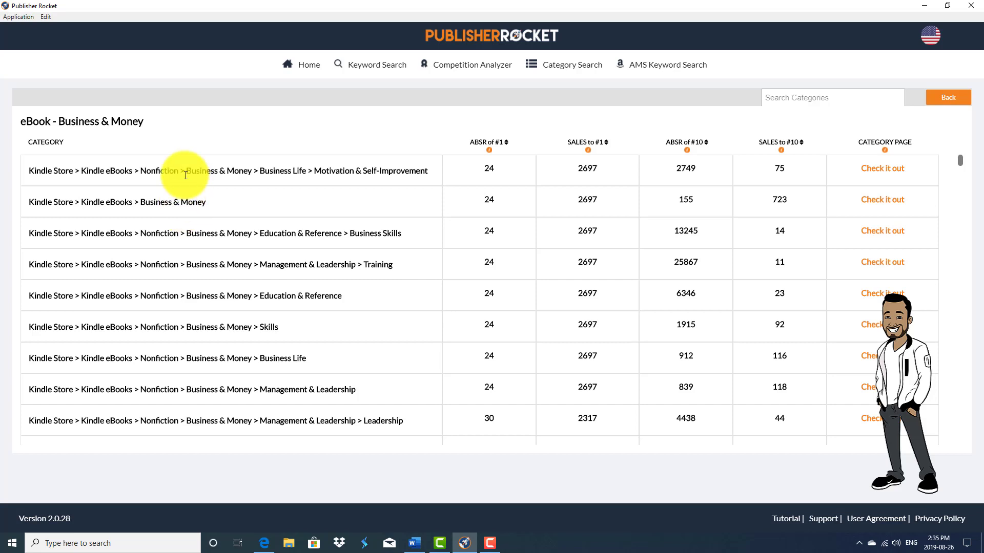